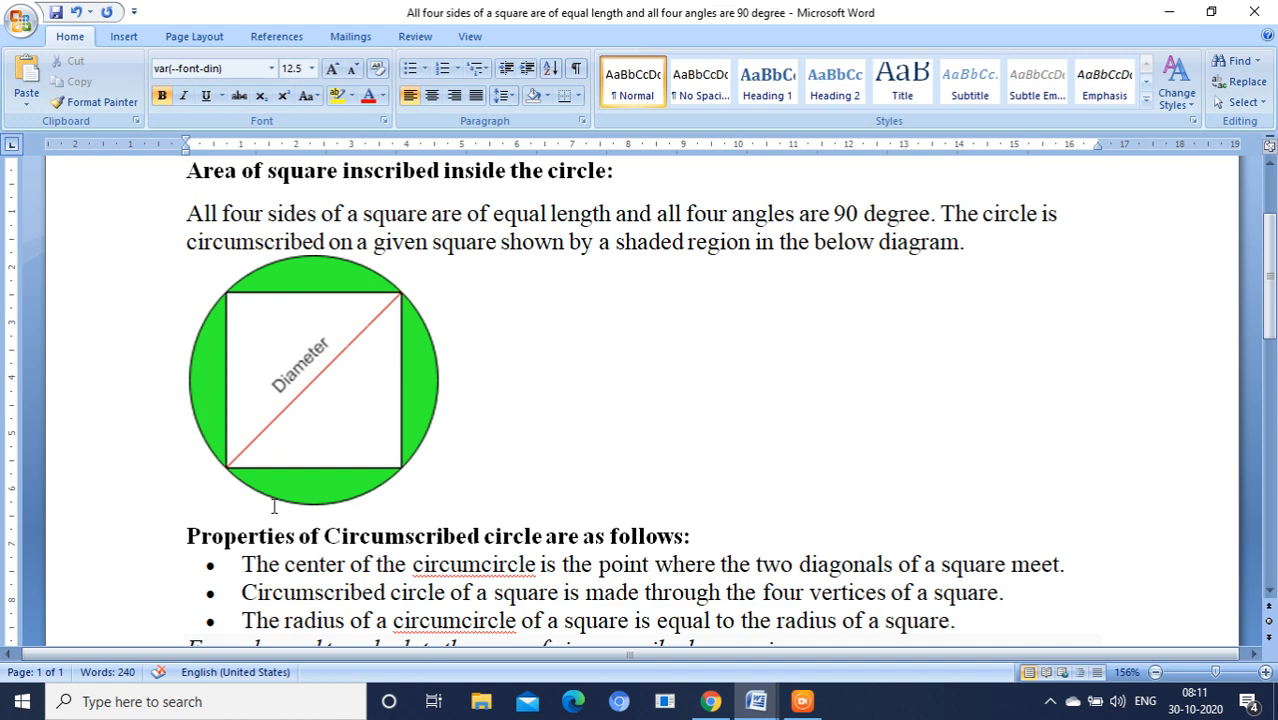
{"action": "mouse_move", "coordinate": [400, 404]}
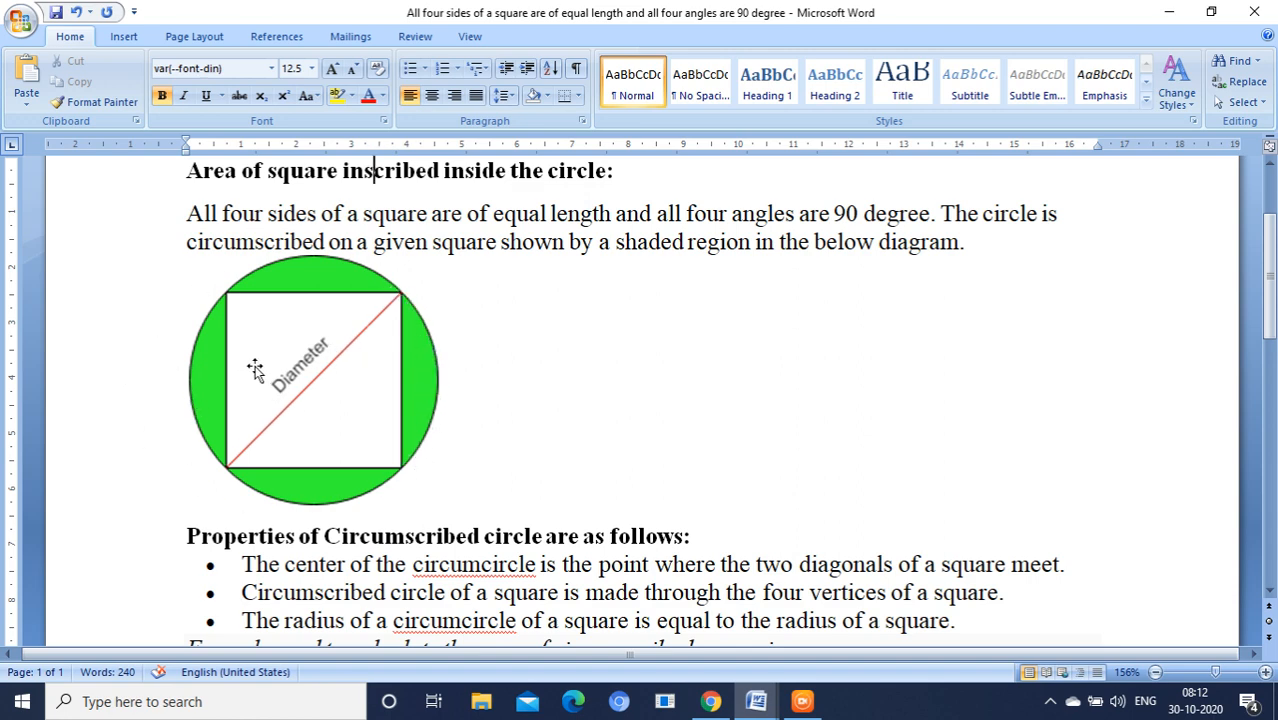
{"action": "mouse_move", "coordinate": [408, 290]}
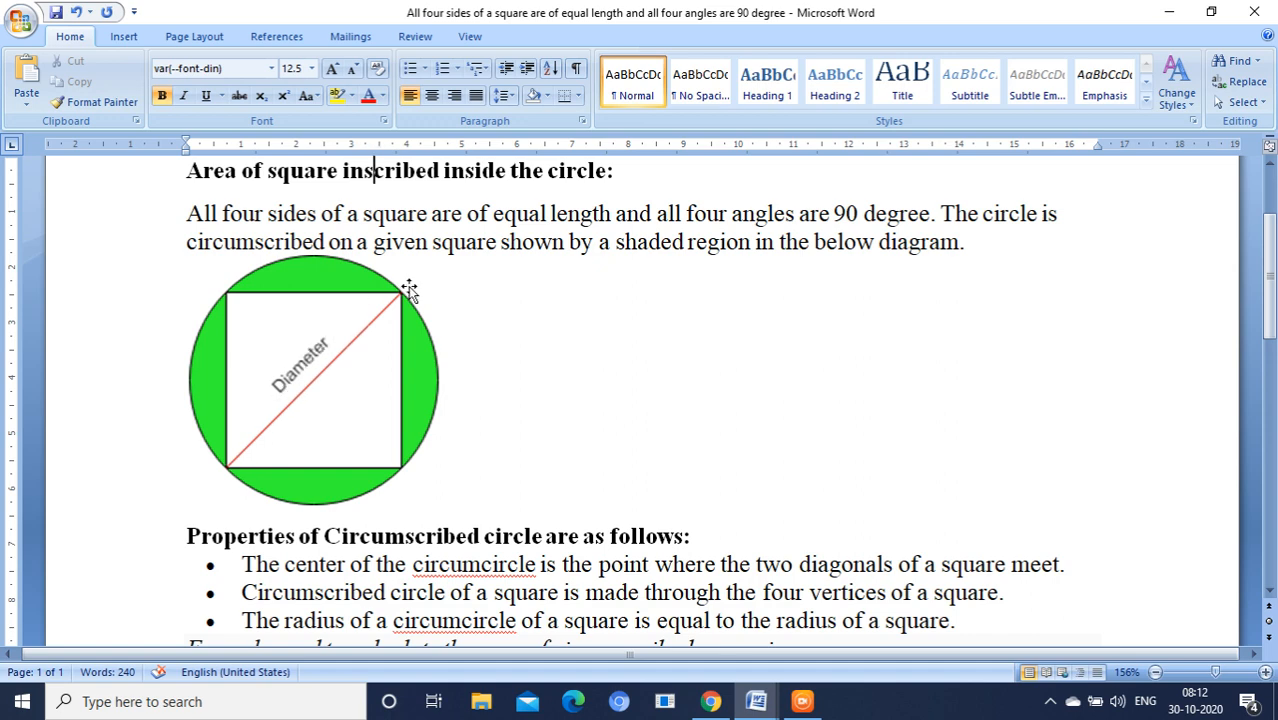
{"action": "mouse_move", "coordinate": [1228, 560]}
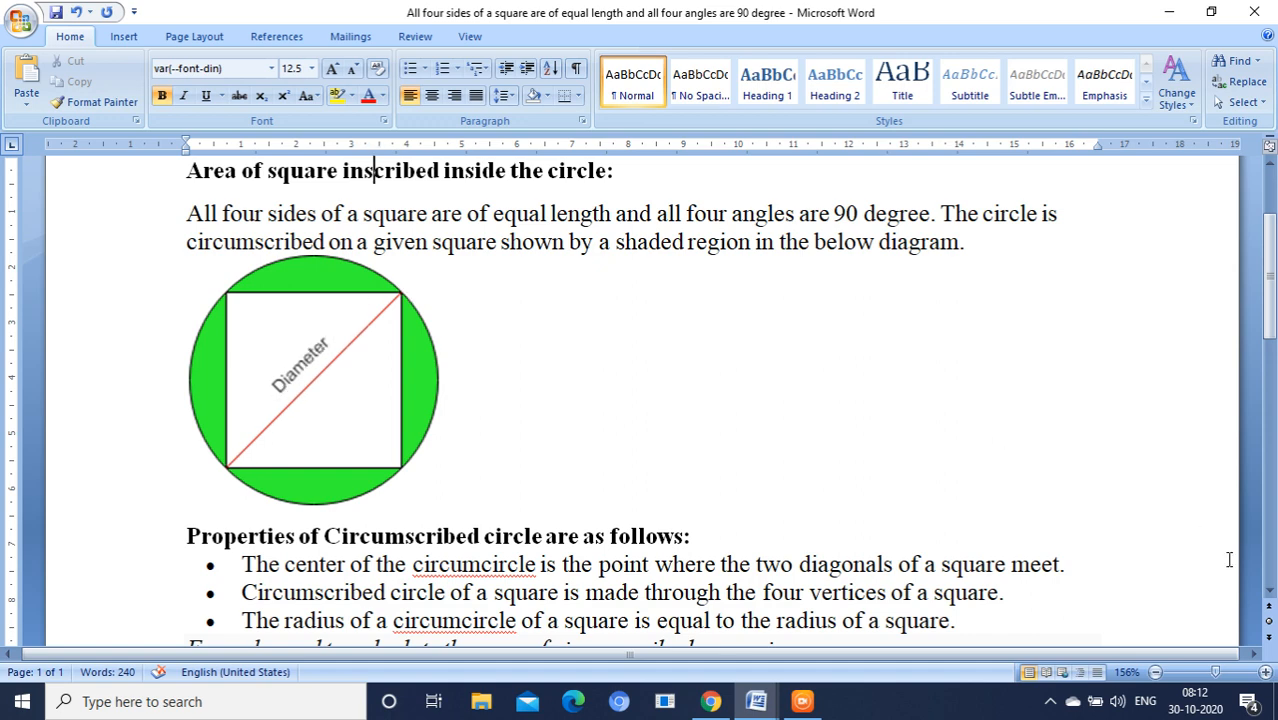
Scroll the Word document down to the Pythagoras derivation ending at area = d²/2
{"action": "scroll", "scroll_direction": "down", "scroll_amount": 3}
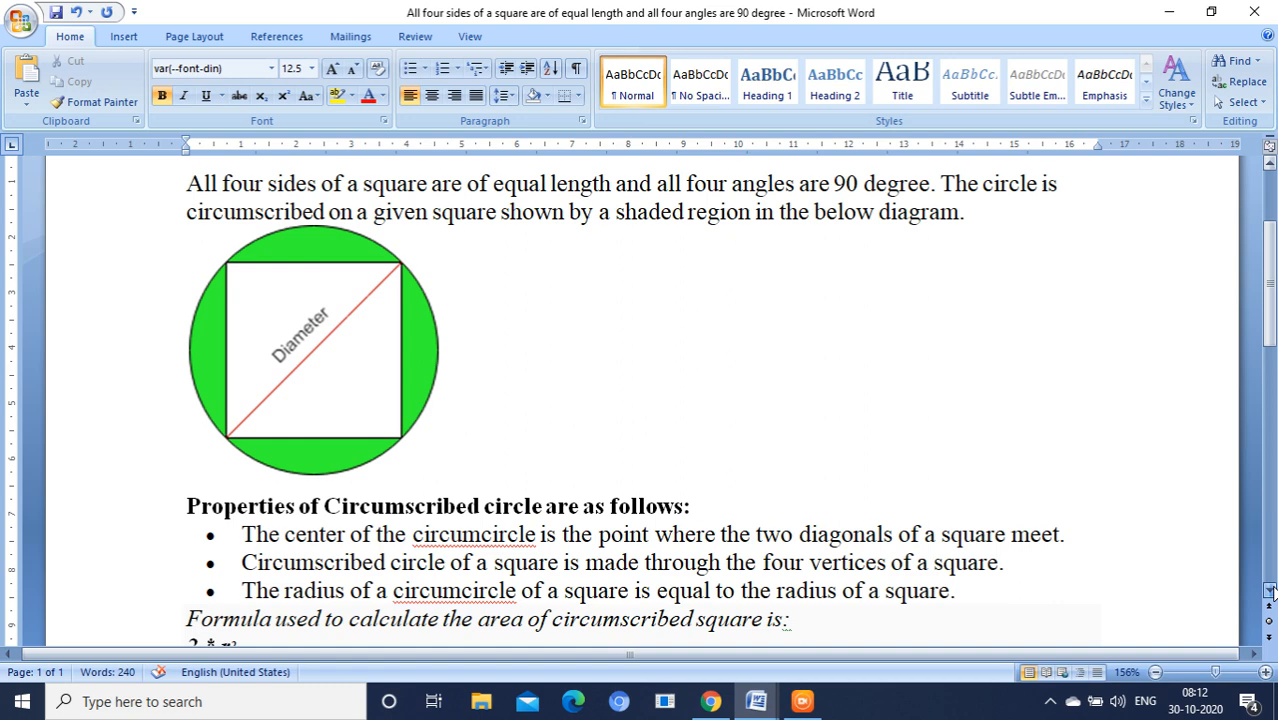
{"action": "scroll", "scroll_direction": "down", "scroll_amount": 3}
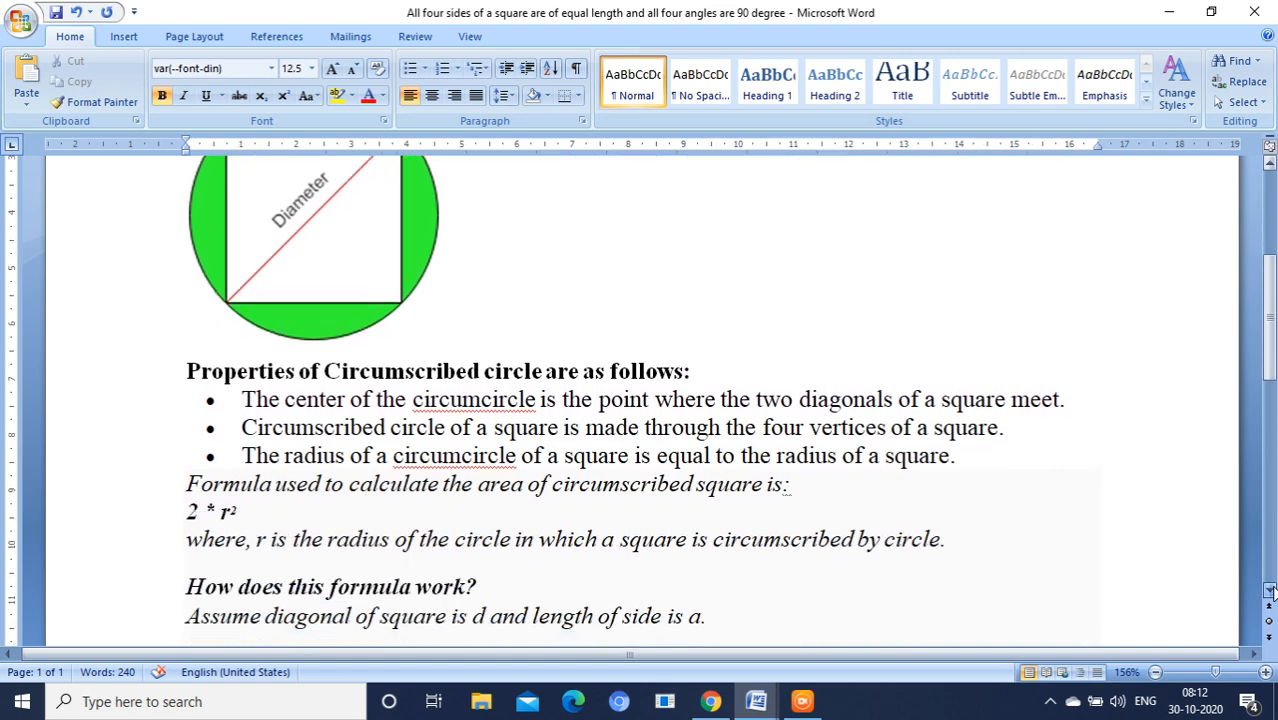
{"action": "scroll", "scroll_direction": "down", "scroll_amount": 3}
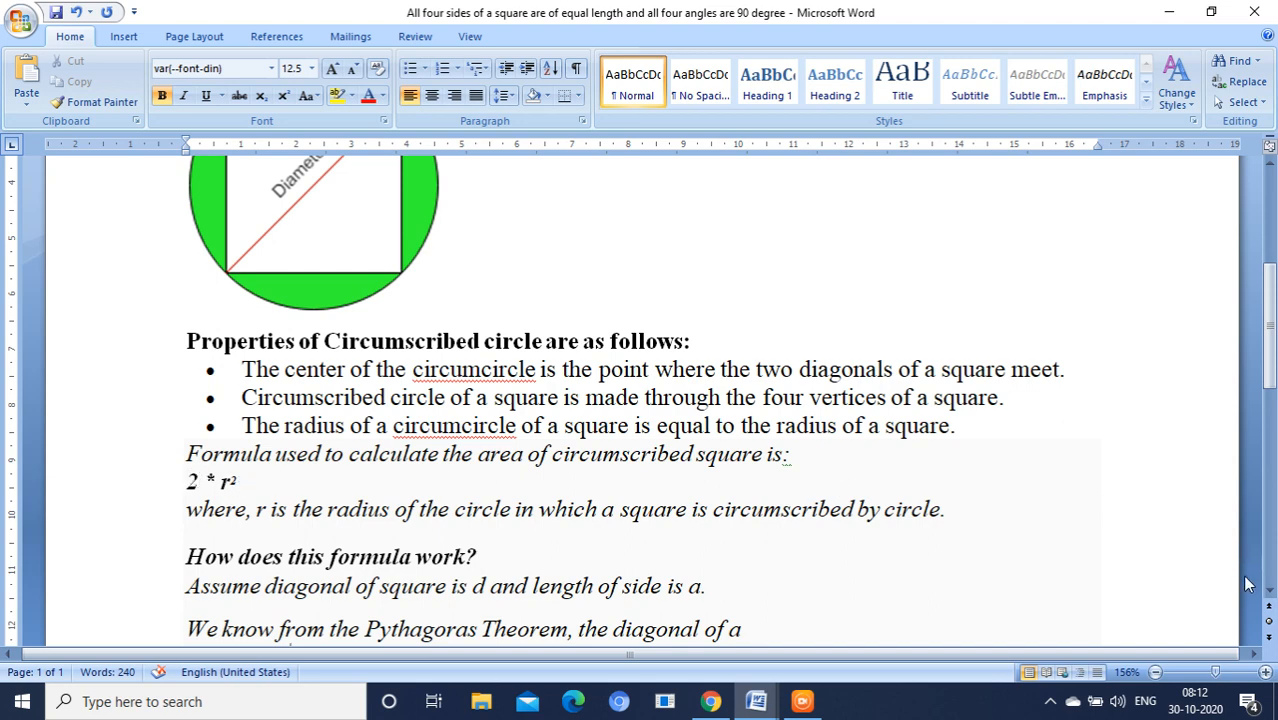
{"action": "scroll", "scroll_direction": "down", "scroll_amount": 3}
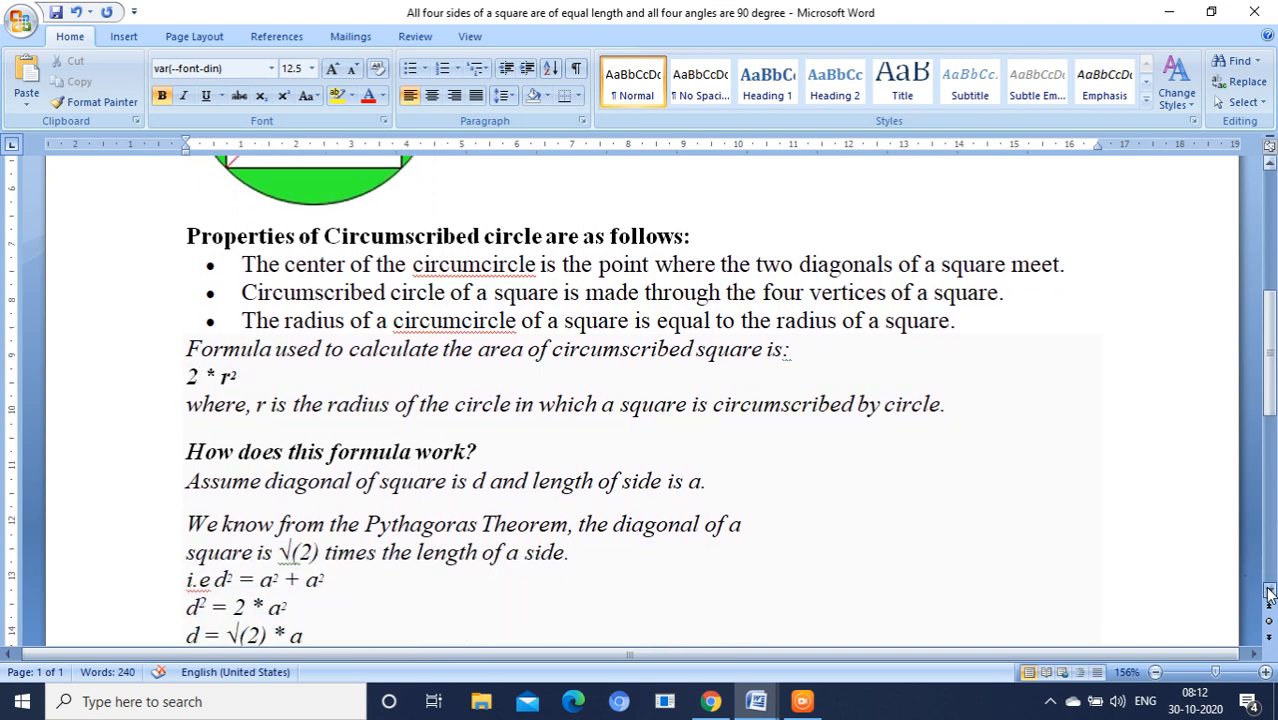
{"action": "scroll", "scroll_direction": "down", "scroll_amount": 3}
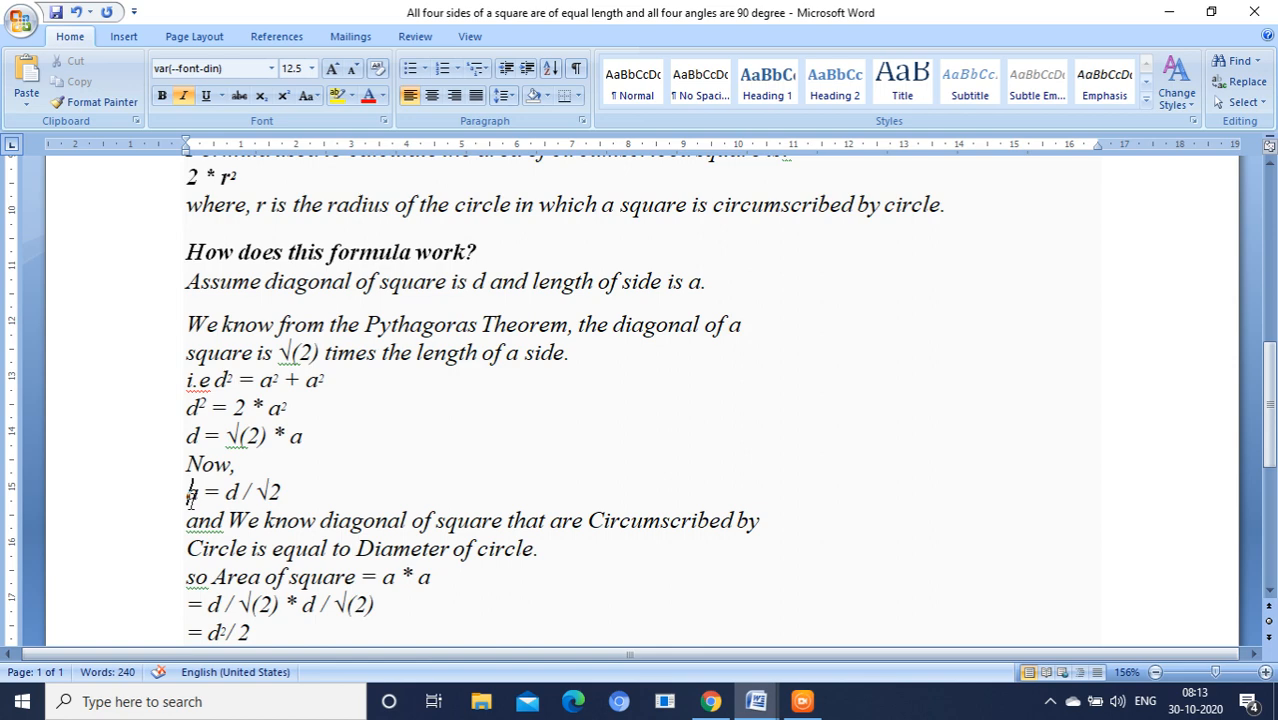
Highlight the final expression 2 * r² and move on to the online C compiler showing area 32 for r=4
{"action": "left_click_drag", "start_coordinate": [184, 492], "coordinate": [292, 492]}
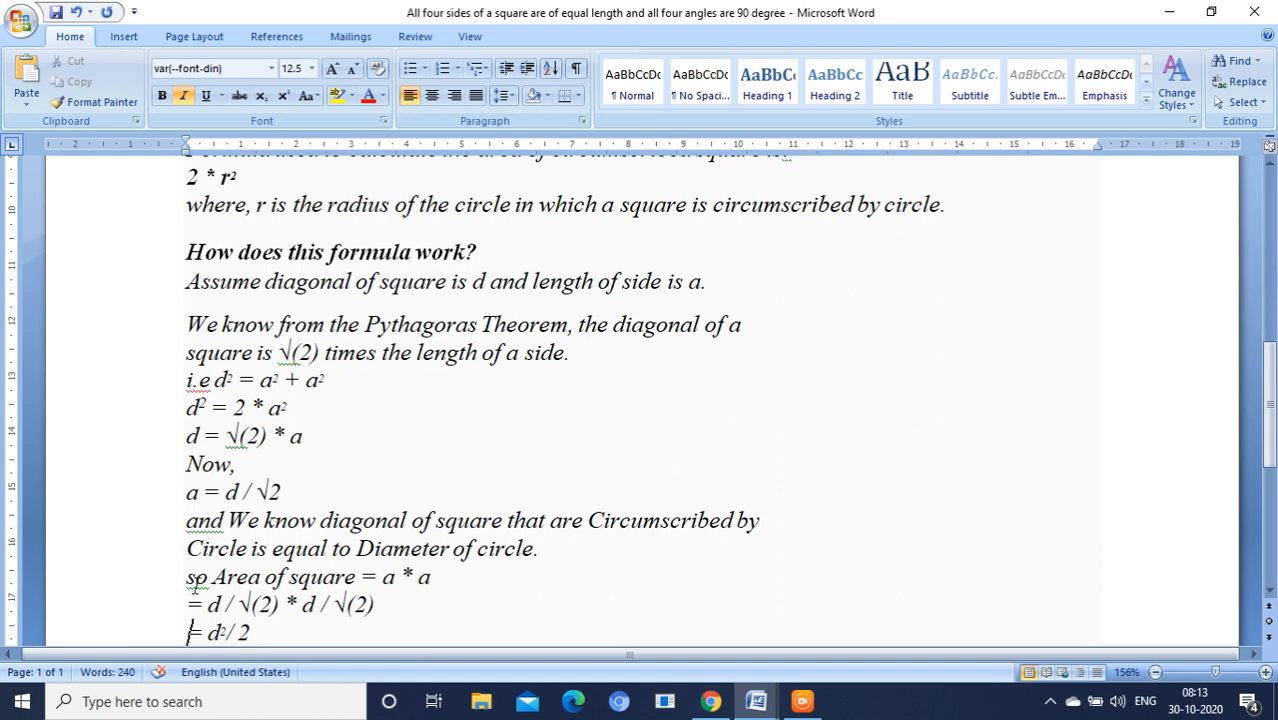
{"action": "scroll", "scroll_direction": "down", "scroll_amount": 3}
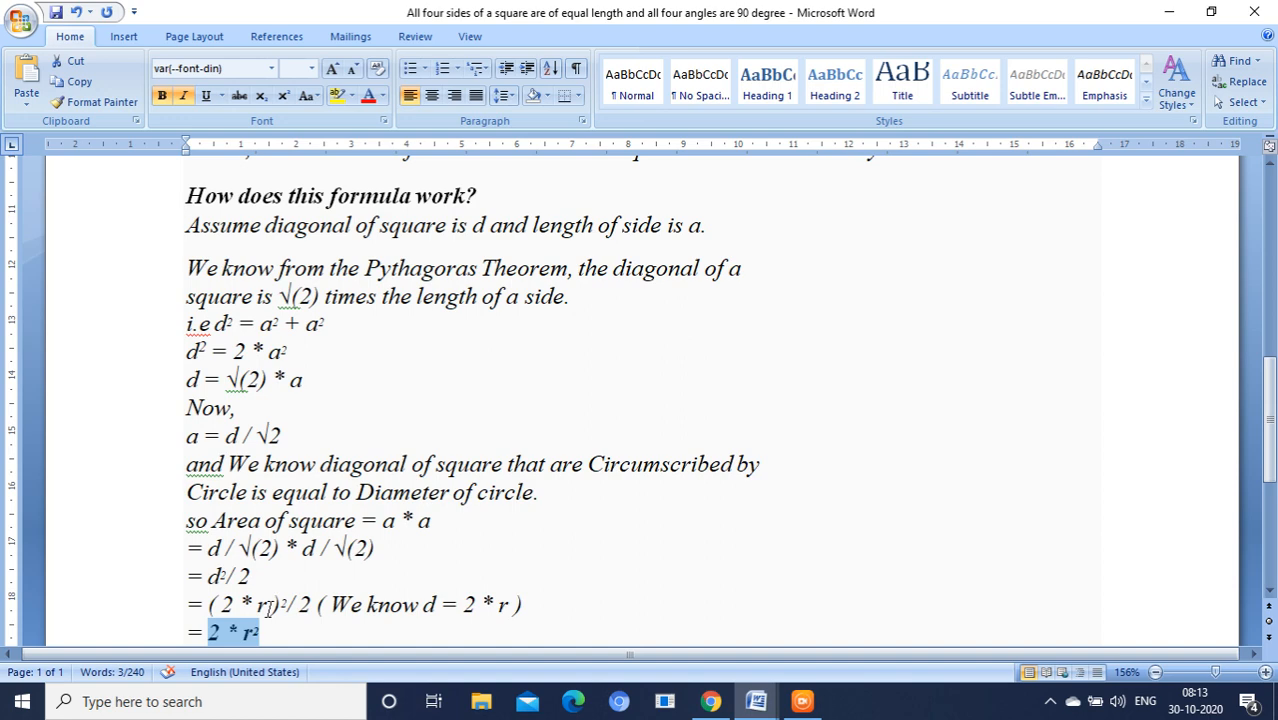
{"action": "mouse_move", "coordinate": [352, 636]}
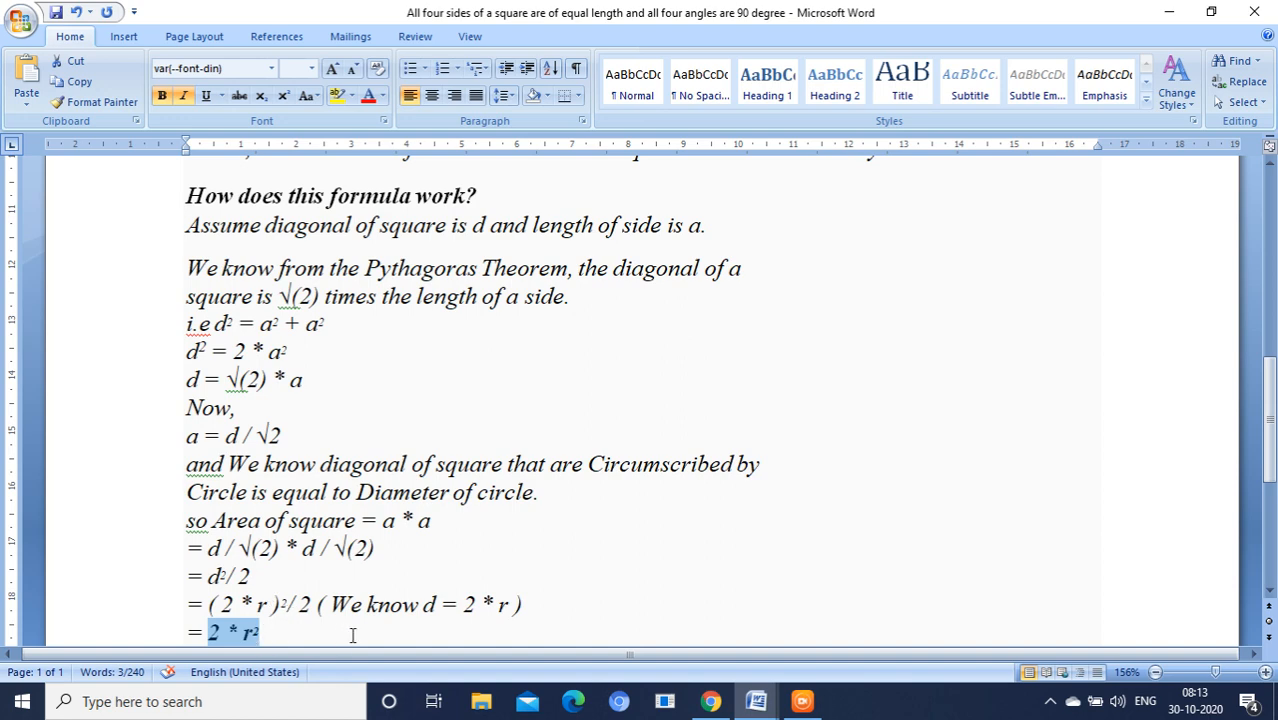
{"action": "left_click", "coordinate": [712, 700]}
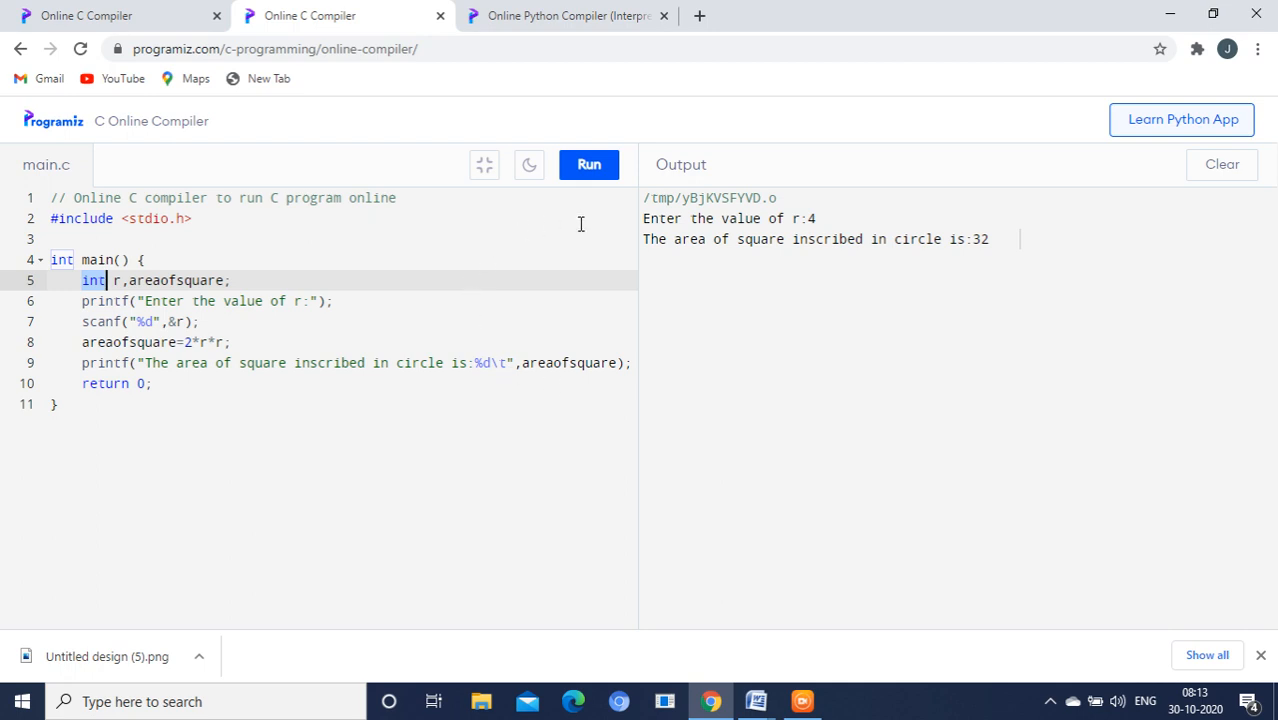
{"action": "mouse_move", "coordinate": [556, 438]}
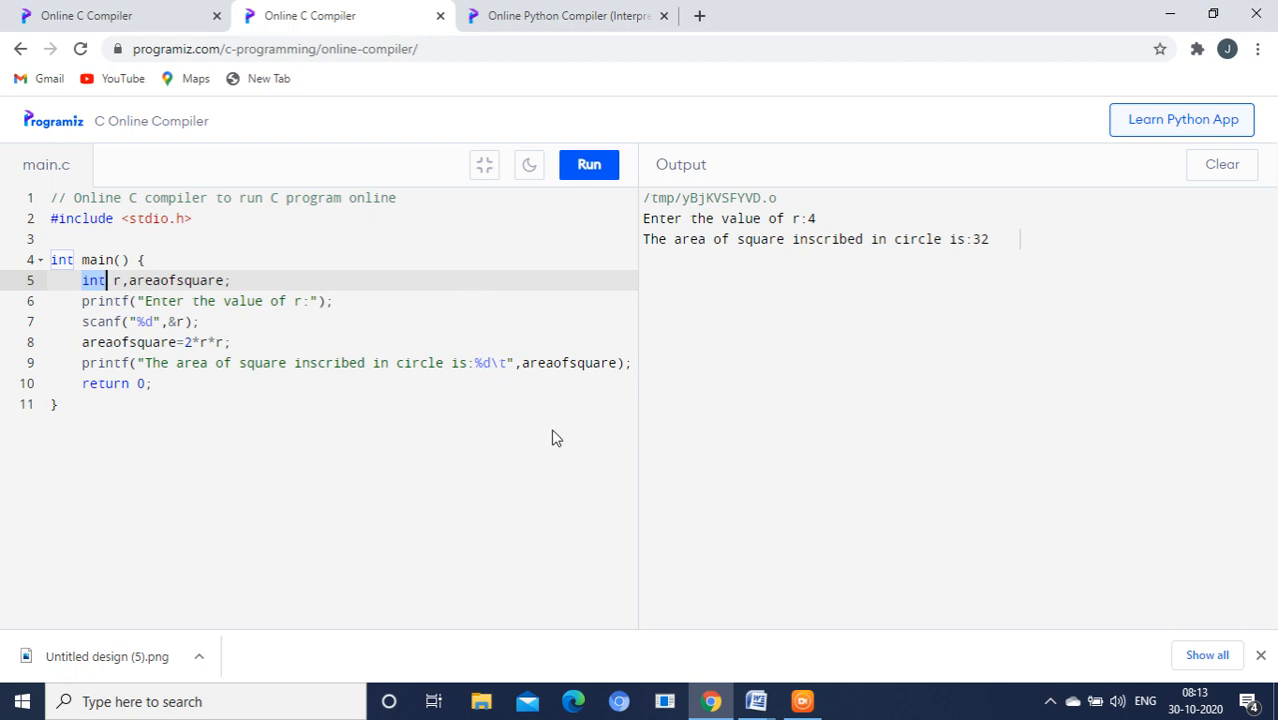
{"action": "mouse_move", "coordinate": [672, 352]}
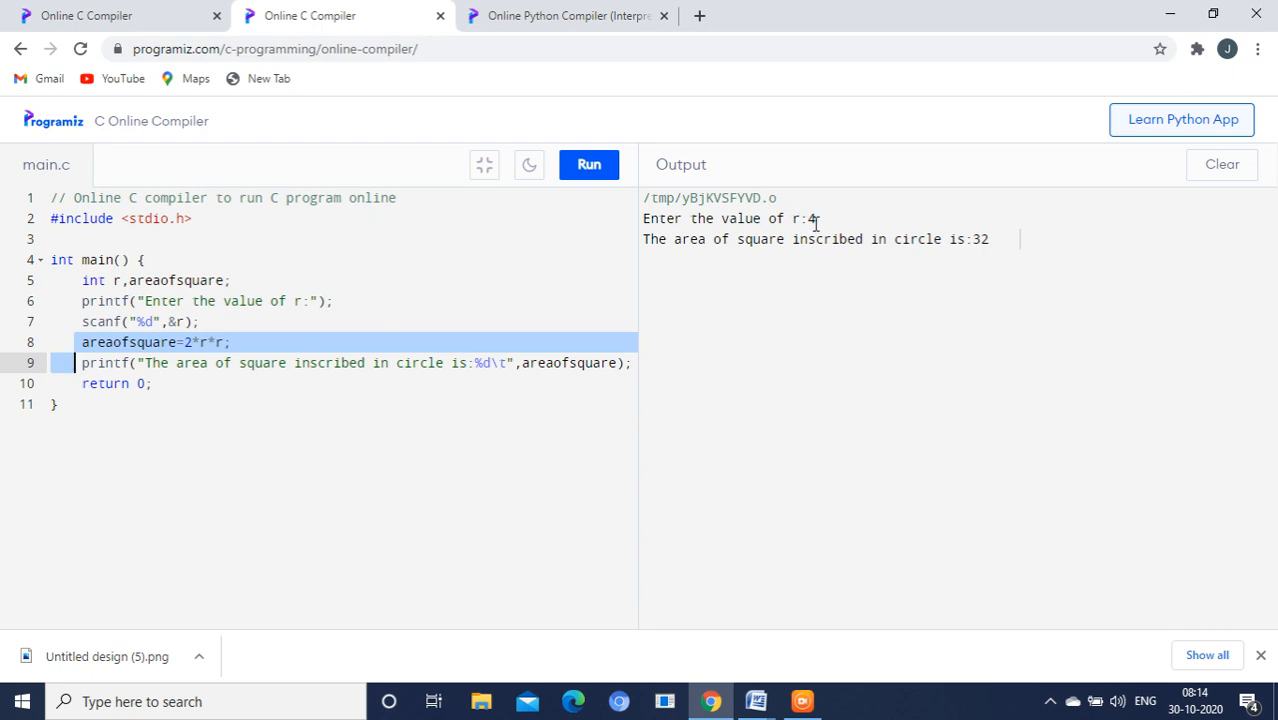
{"action": "mouse_move", "coordinate": [712, 236]}
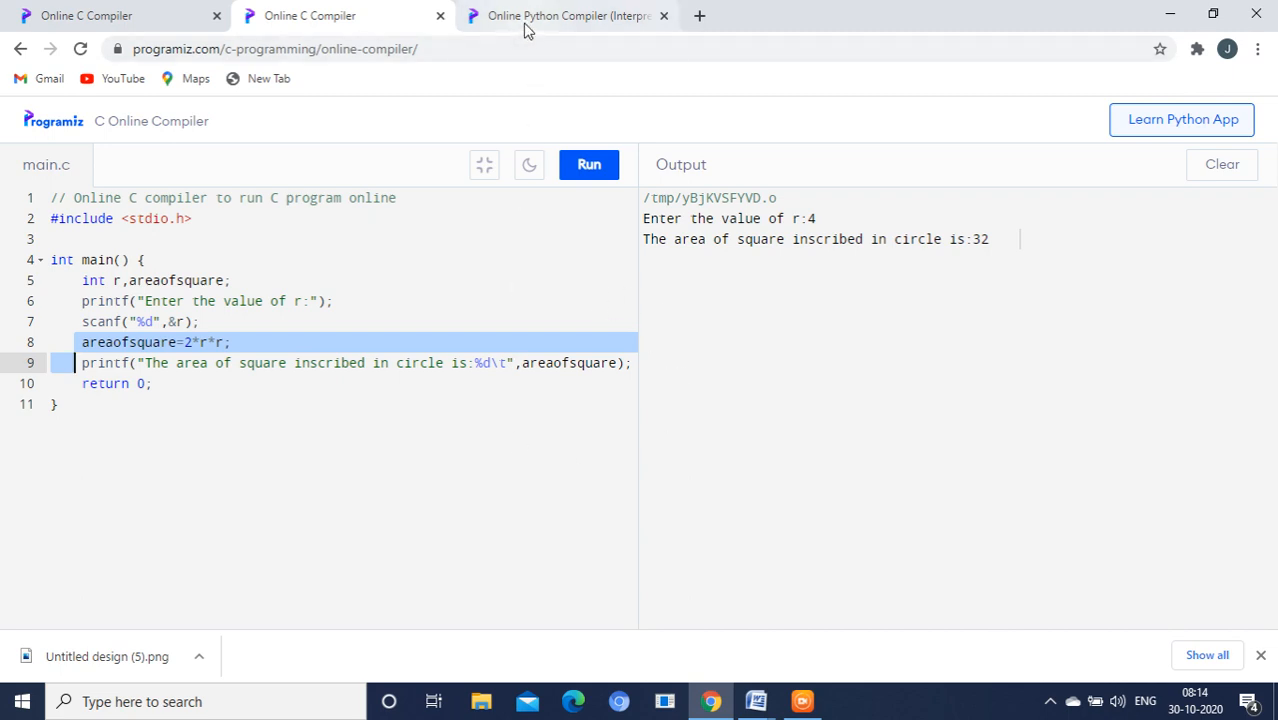
Switch to the Online Python Compiler tab with the program printing Area Of a square = 32 for radius 4
{"action": "left_click", "coordinate": [568, 16]}
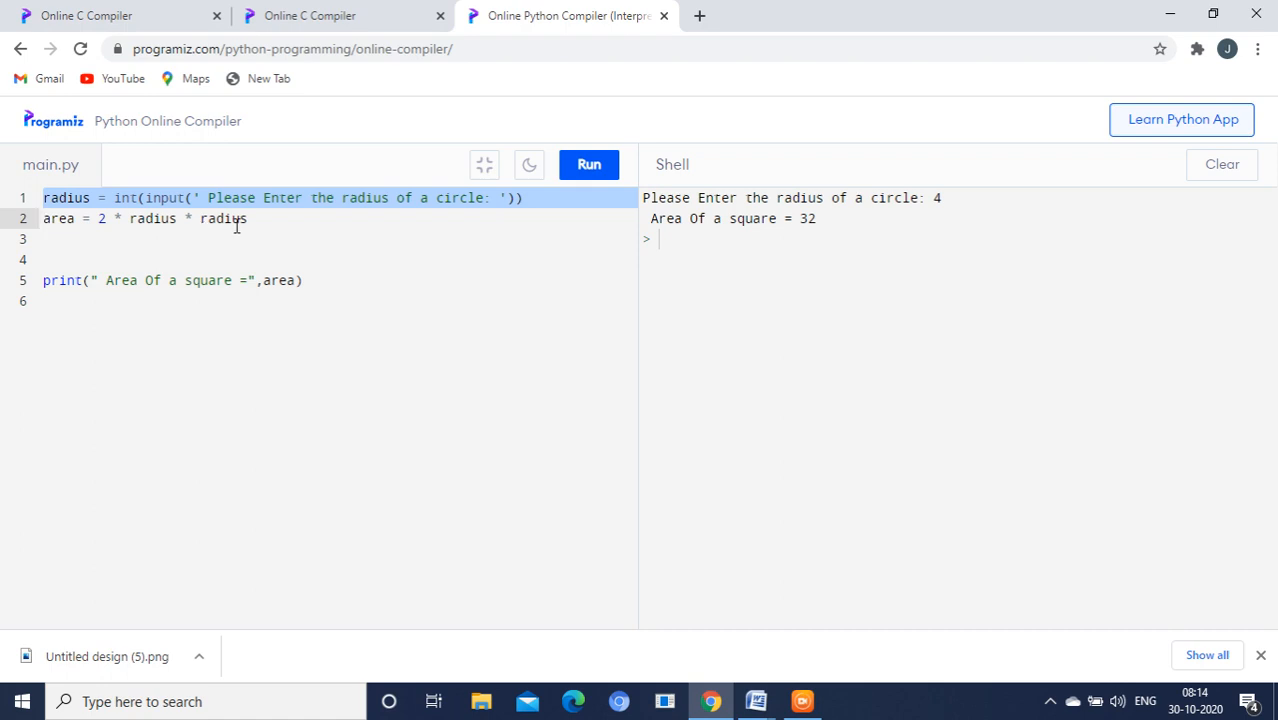
{"action": "mouse_move", "coordinate": [232, 228]}
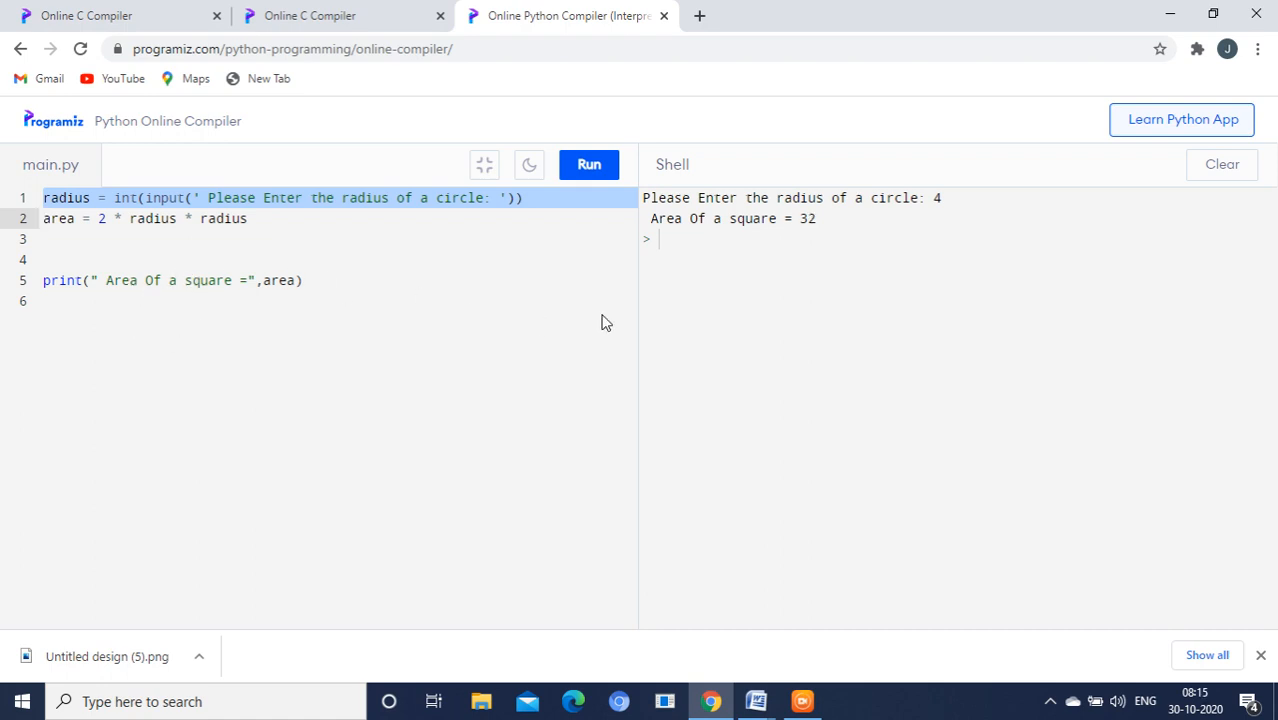
{"action": "mouse_move", "coordinate": [878, 548]}
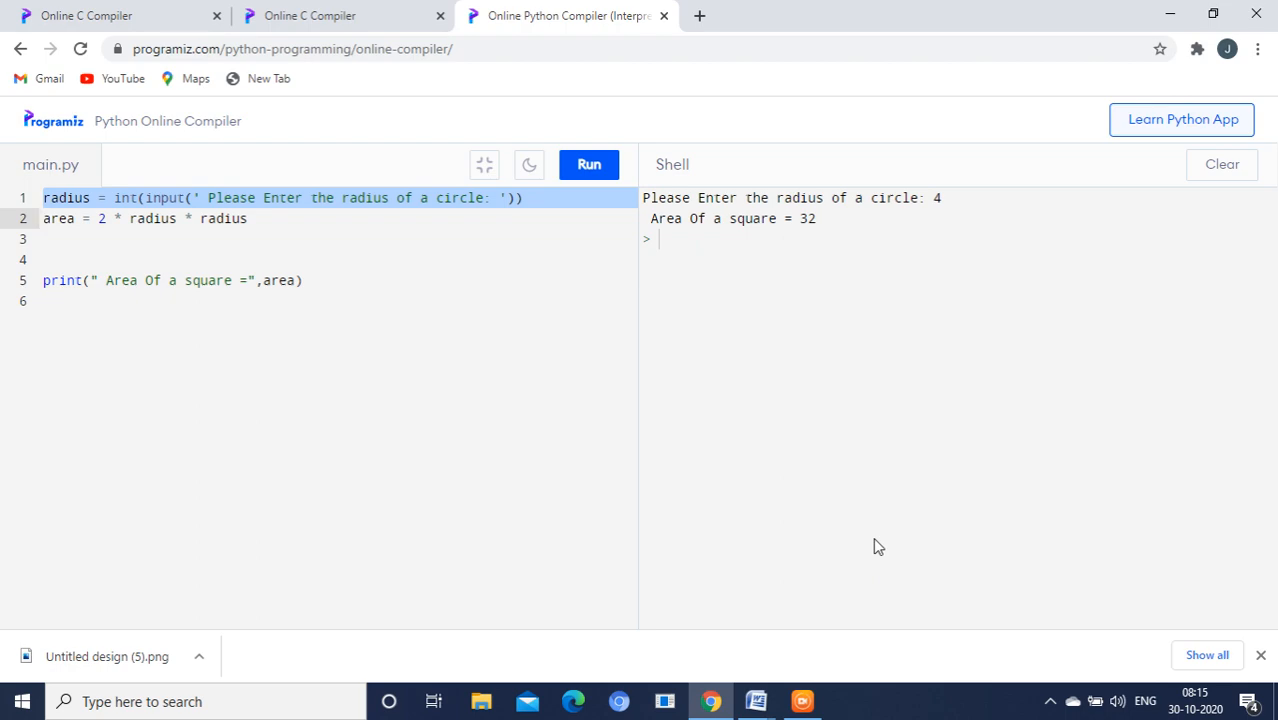